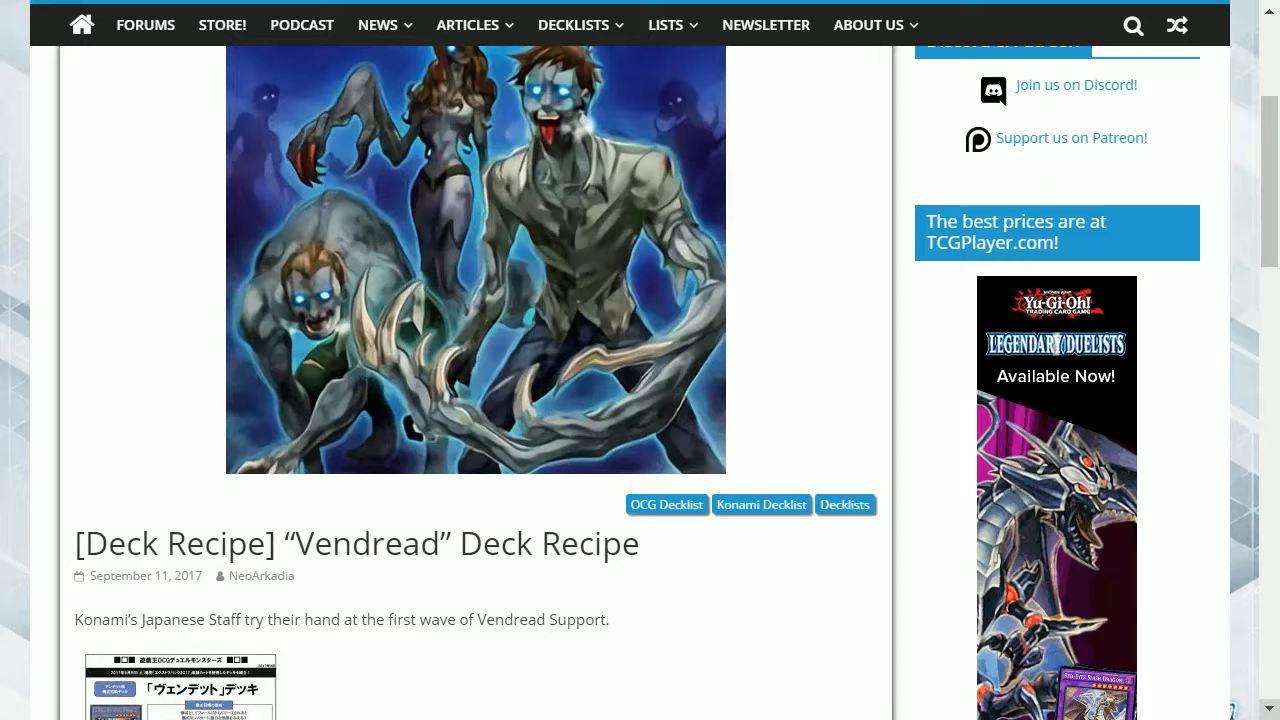
{"action": "scroll", "scroll_direction": "down", "scroll_amount": 3}
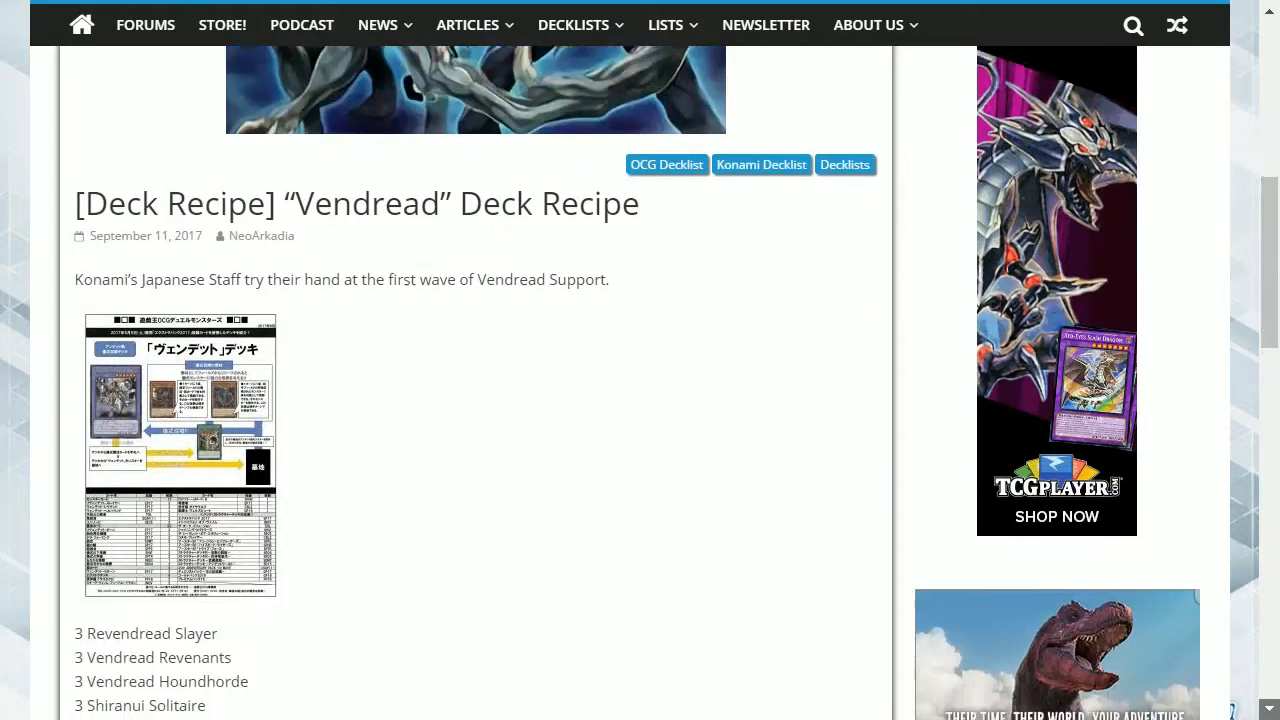
{"action": "scroll", "scroll_direction": "down", "scroll_amount": 3}
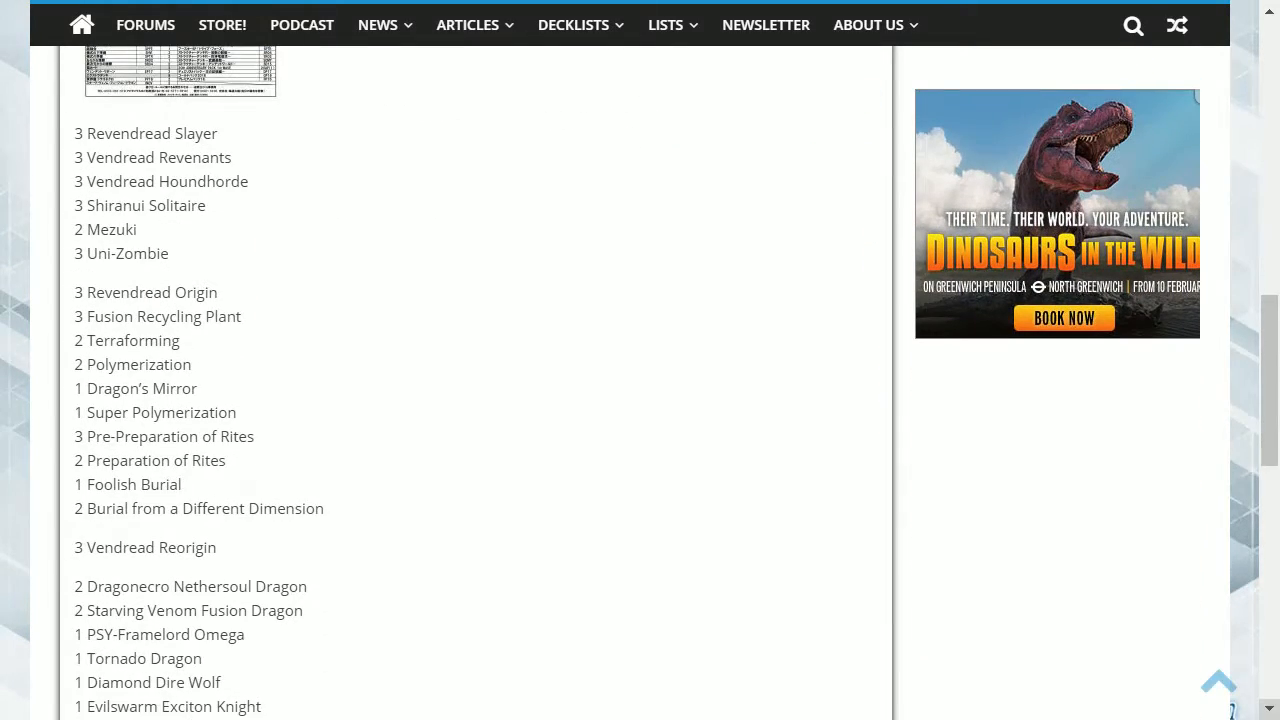
{"action": "scroll", "scroll_direction": "down", "scroll_amount": 3}
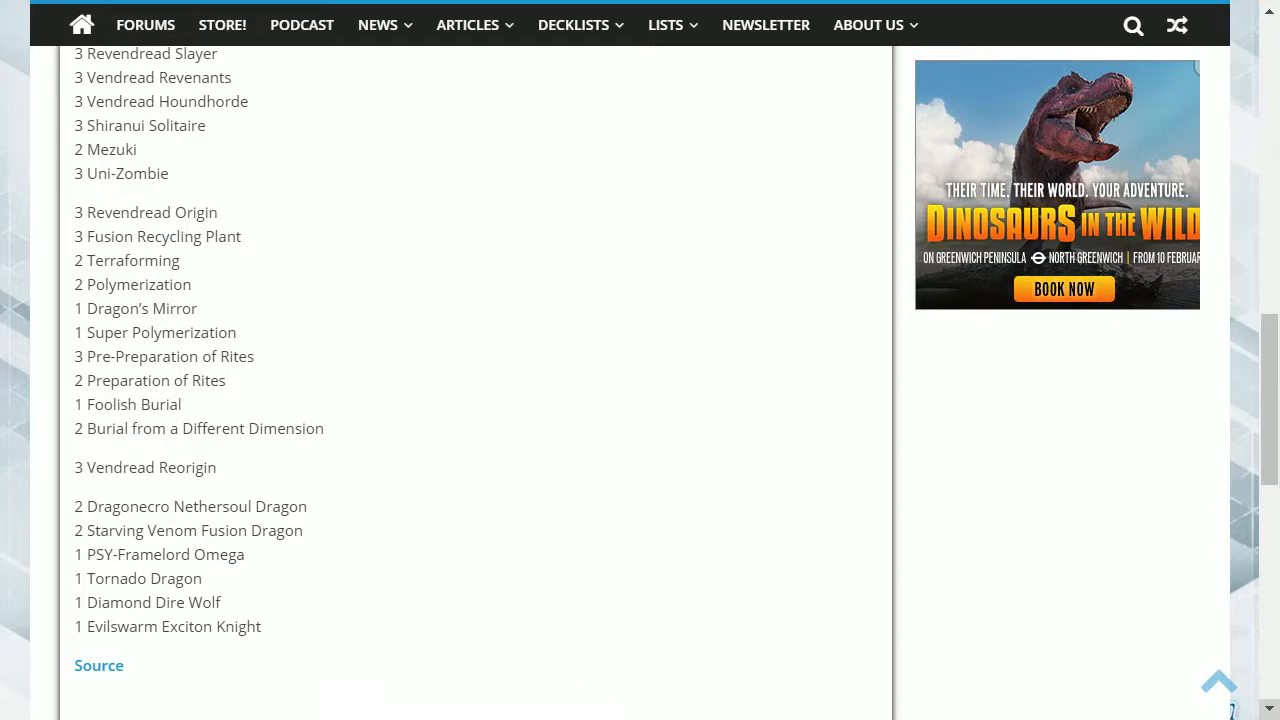